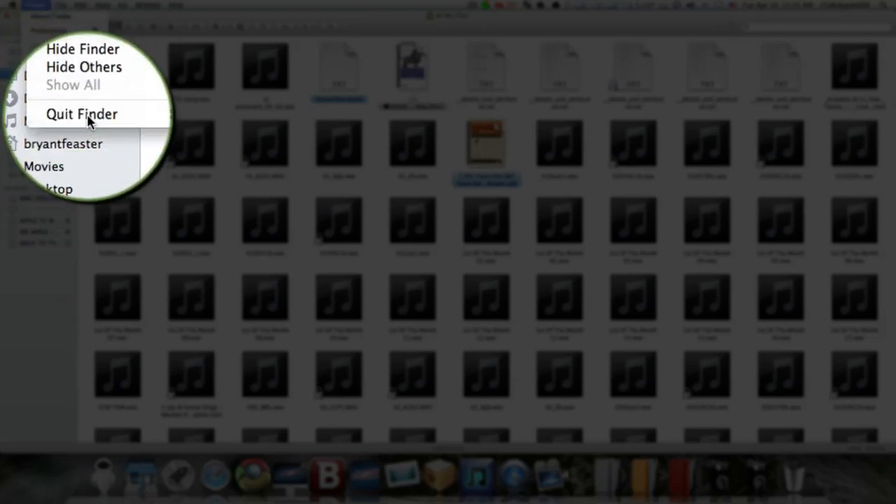
- Quit Finder from its menu so only the clean desktop remains
{"action": "left_click", "coordinate": [82, 113]}
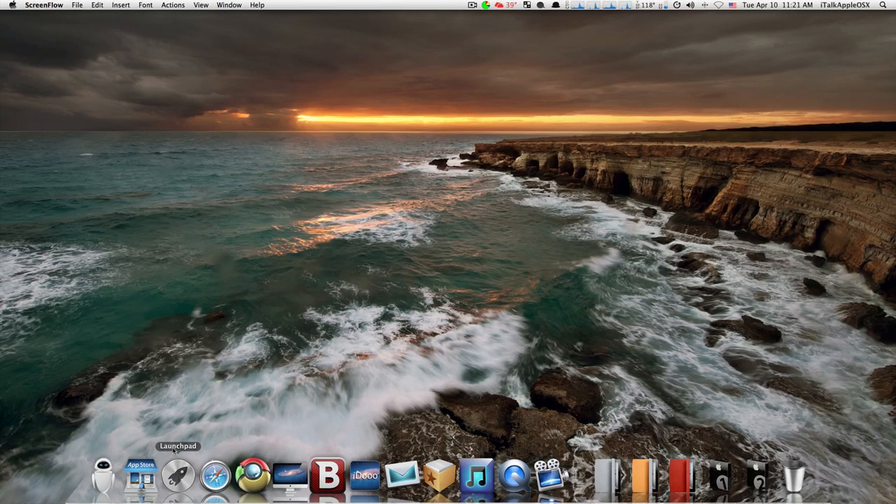
{"action": "mouse_move", "coordinate": [476, 476]}
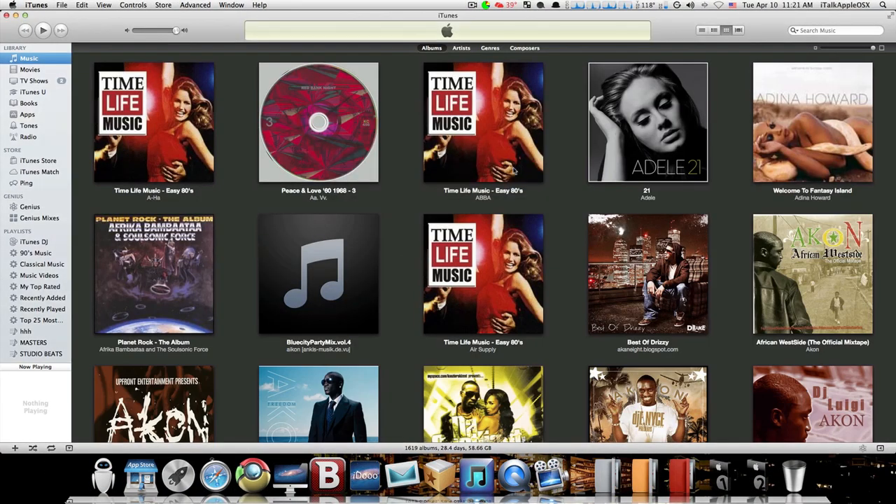
- Browse the album grid and start playing an Anthony Hamilton song
{"action": "scroll", "scroll_direction": "down", "scroll_amount": 3}
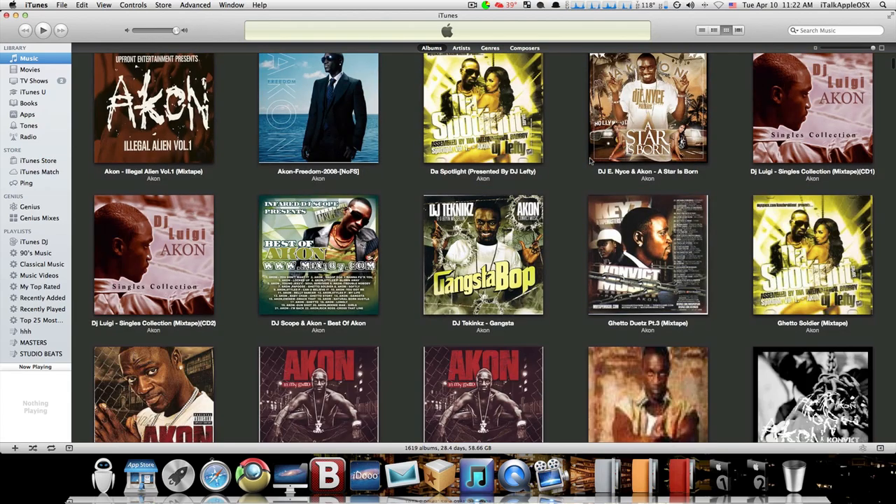
{"action": "scroll", "scroll_direction": "down", "scroll_amount": 3}
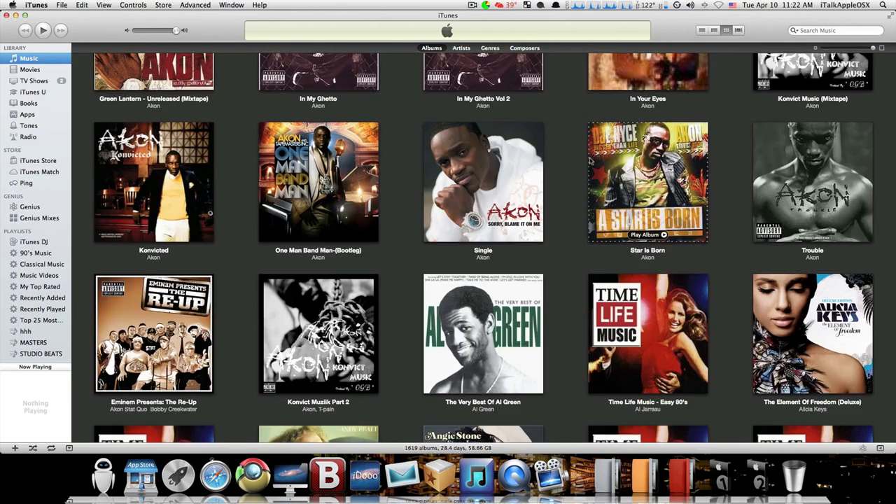
{"action": "scroll", "scroll_direction": "down", "scroll_amount": 3}
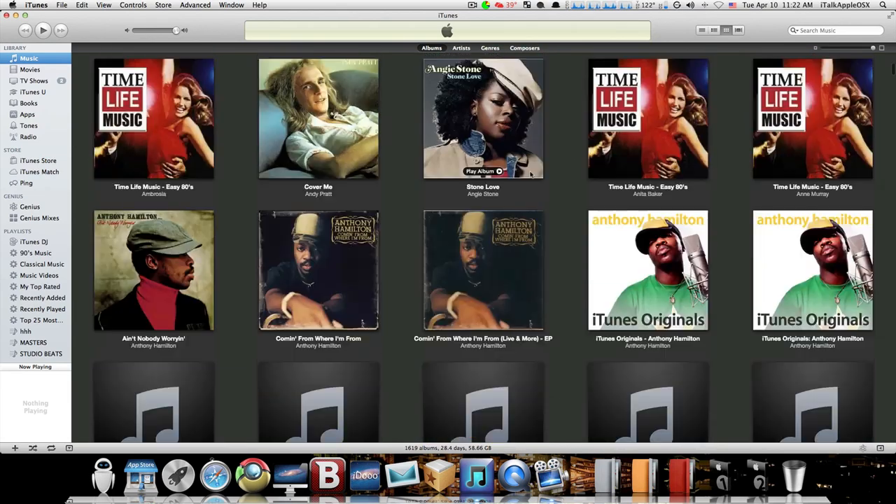
{"action": "scroll", "scroll_direction": "down", "scroll_amount": 3}
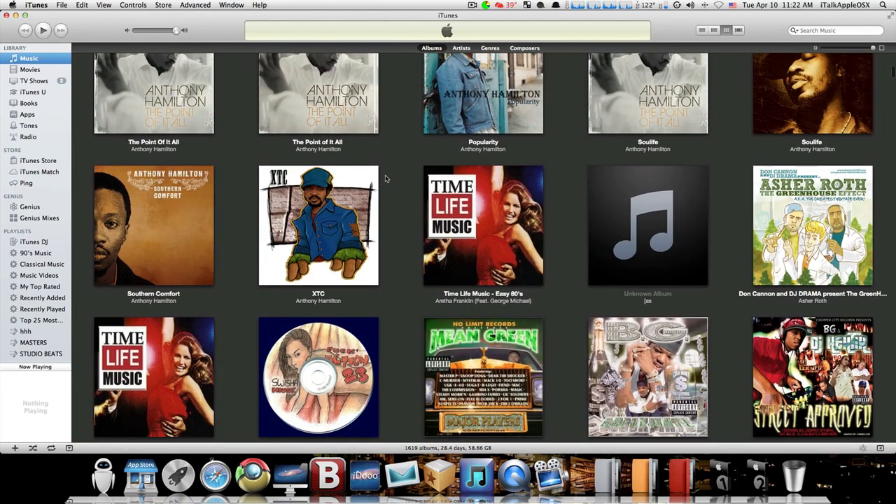
{"action": "double_click", "coordinate": [154, 92]}
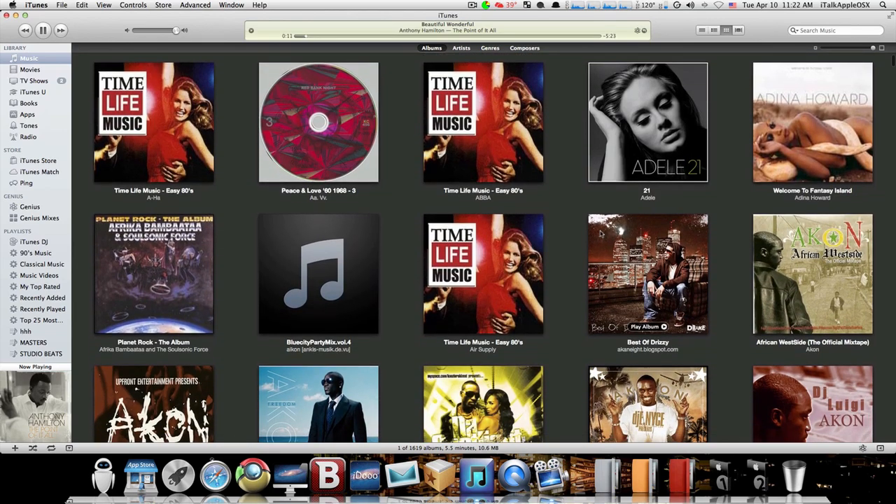
- Play Lovesong from Adele's album 21, then quit iTunes
{"action": "double_click", "coordinate": [646, 122]}
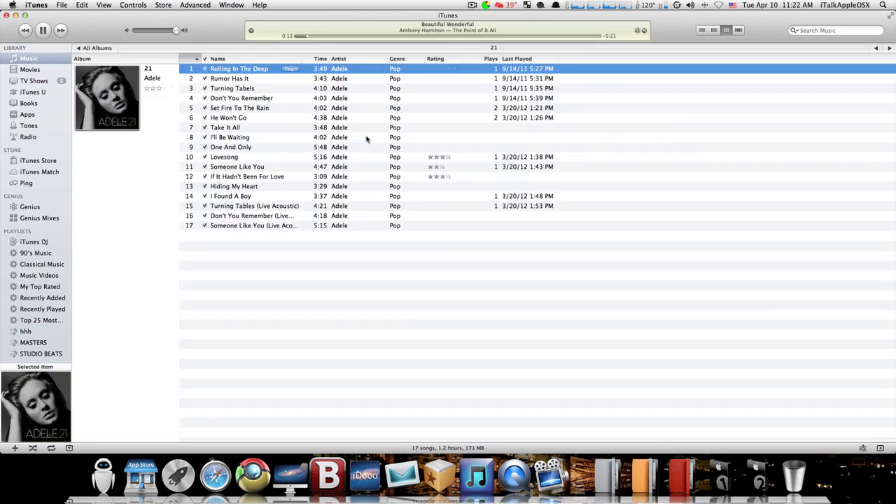
{"action": "double_click", "coordinate": [224, 157]}
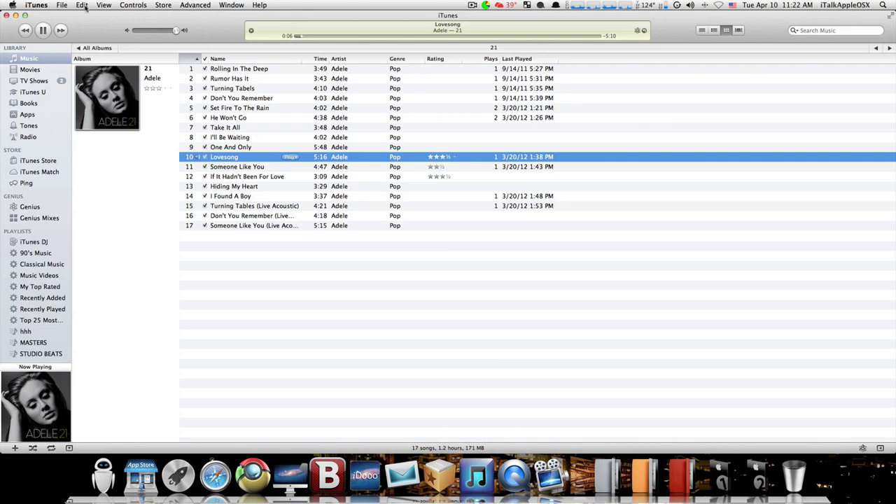
{"action": "left_click", "coordinate": [42, 29]}
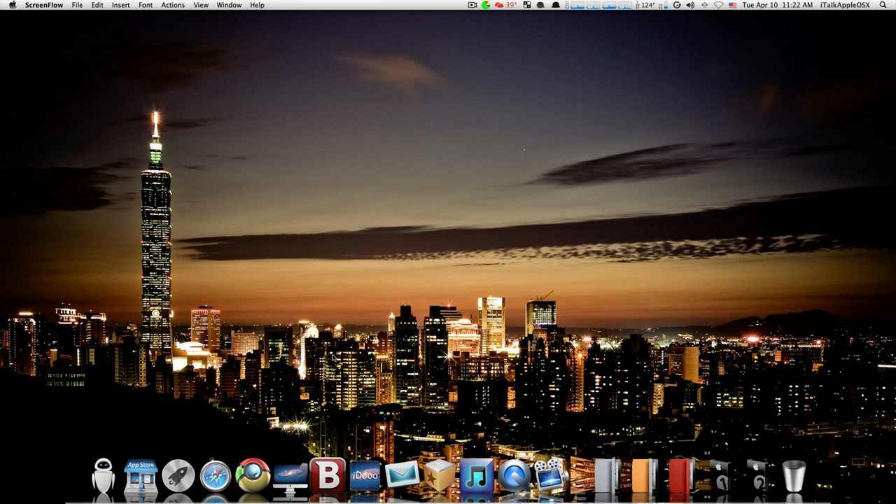
{"action": "mouse_move", "coordinate": [179, 475]}
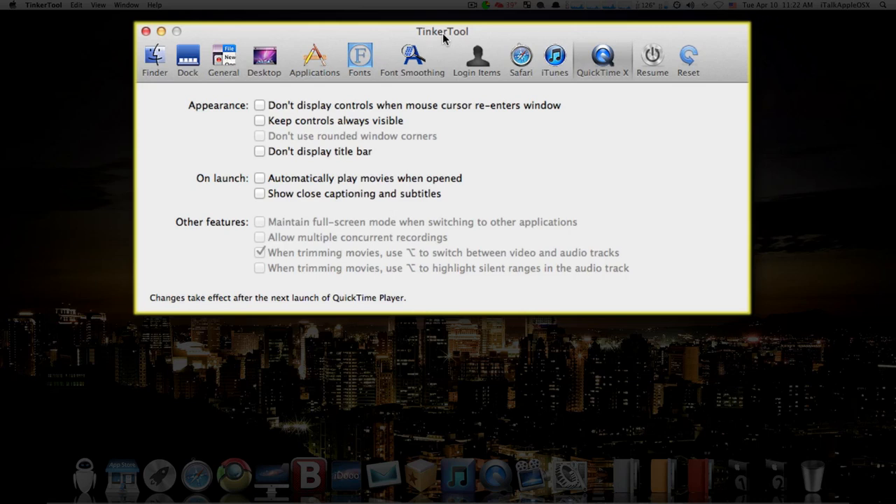
- Relaunch Finder with the Quit item enabled, then close TinkerTool
{"action": "left_click_drag", "start_coordinate": [443, 30], "coordinate": [466, 14]}
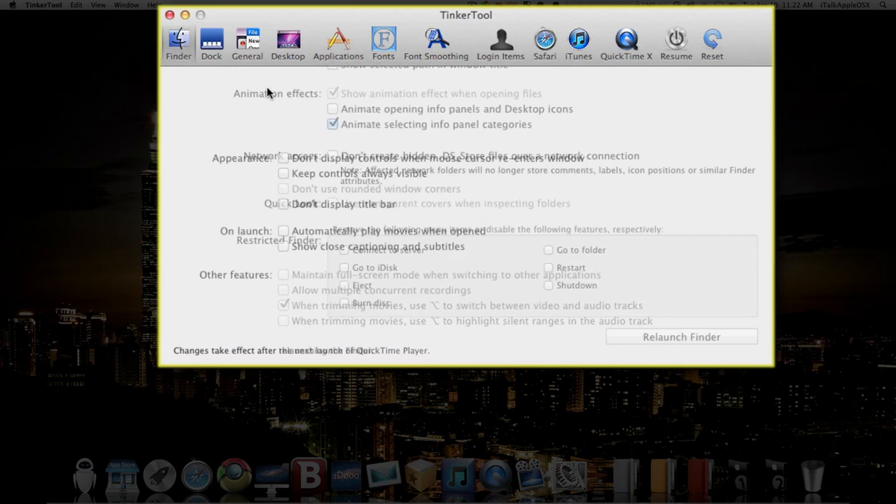
{"action": "left_click", "coordinate": [178, 43]}
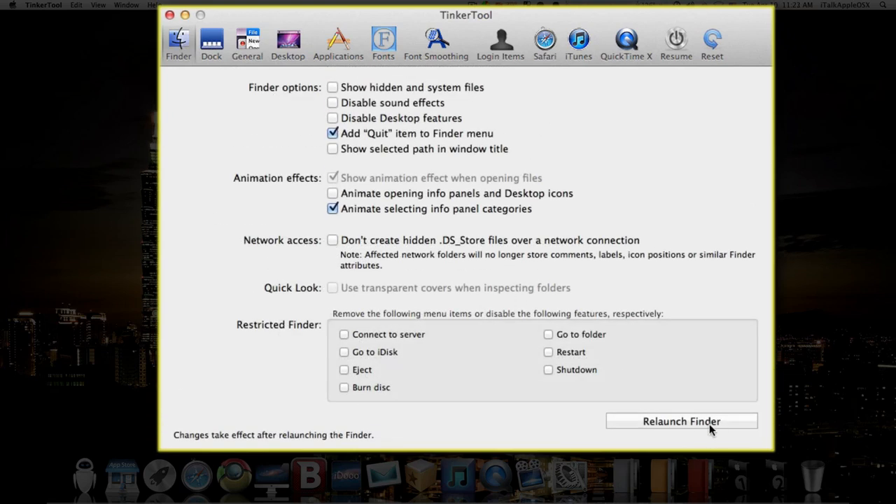
{"action": "mouse_move", "coordinate": [243, 21]}
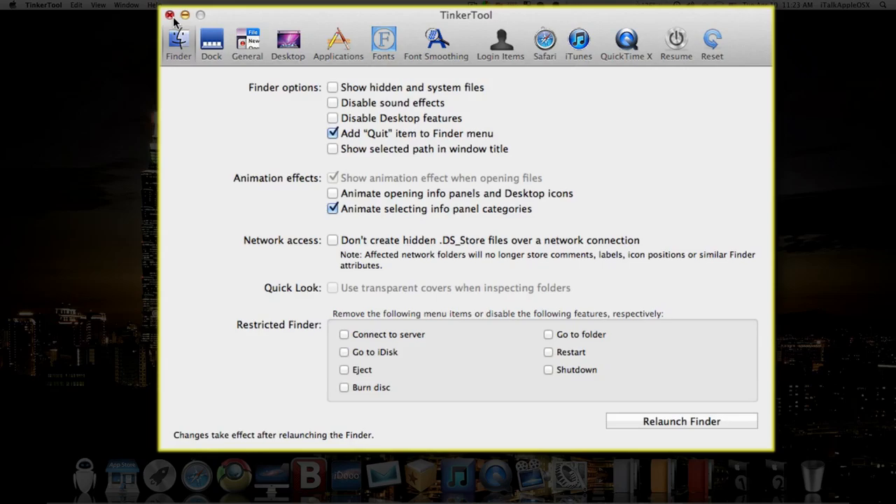
{"action": "left_click", "coordinate": [169, 14]}
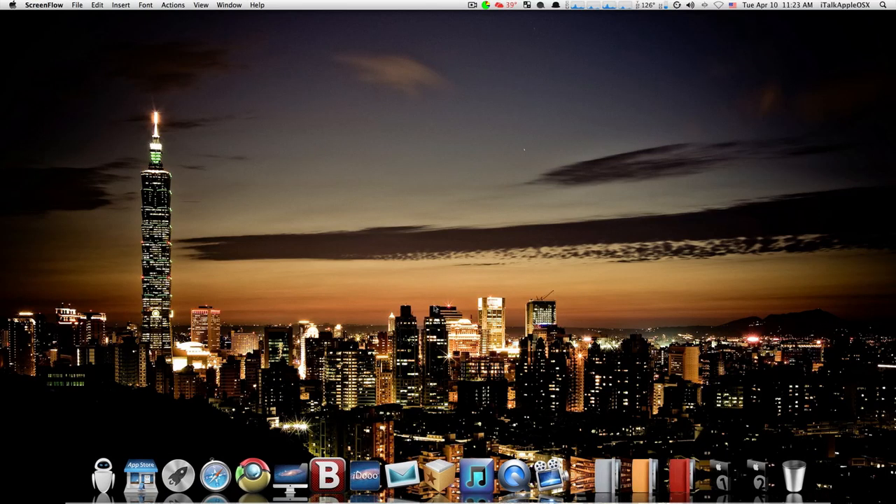
{"action": "mouse_move", "coordinate": [243, 475]}
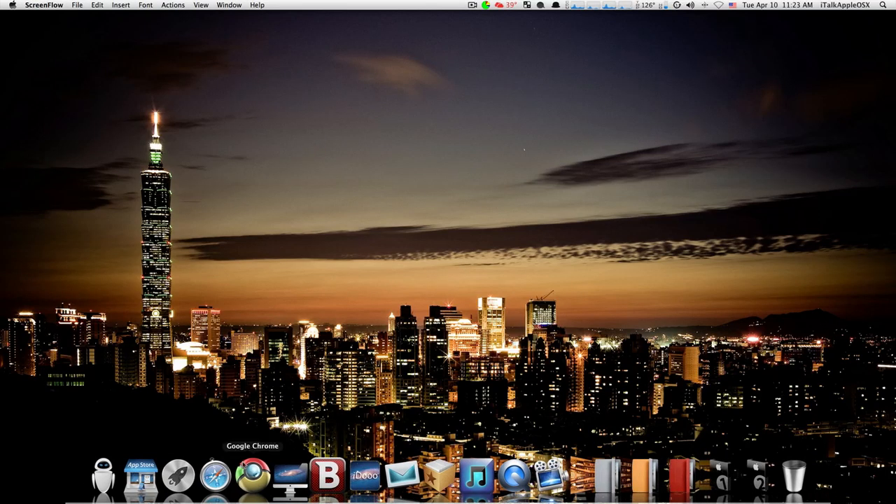
{"action": "mouse_move", "coordinate": [235, 378]}
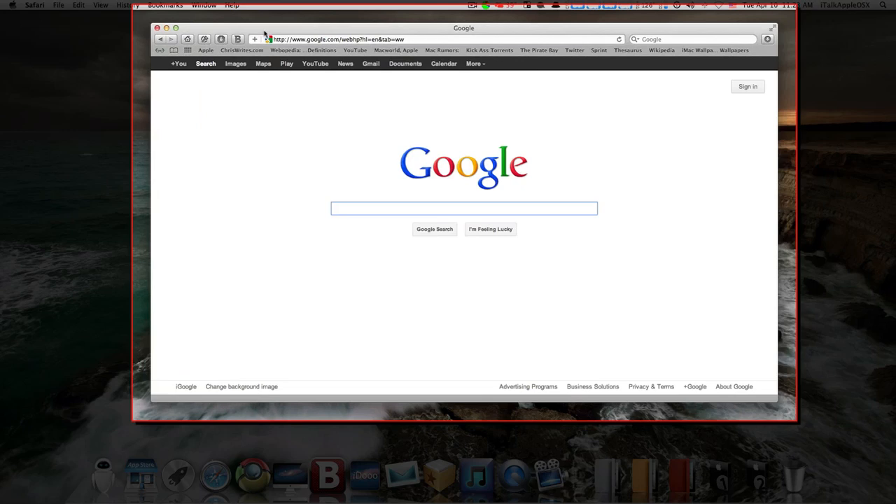
- Minimize the Google window with the suck effect and restore it from the Dock
{"action": "left_click", "coordinate": [156, 28]}
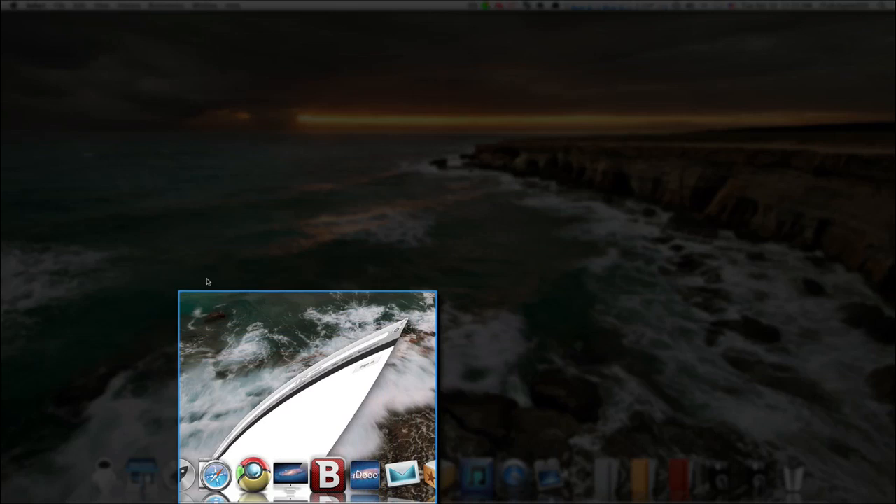
{"action": "left_click", "coordinate": [218, 473]}
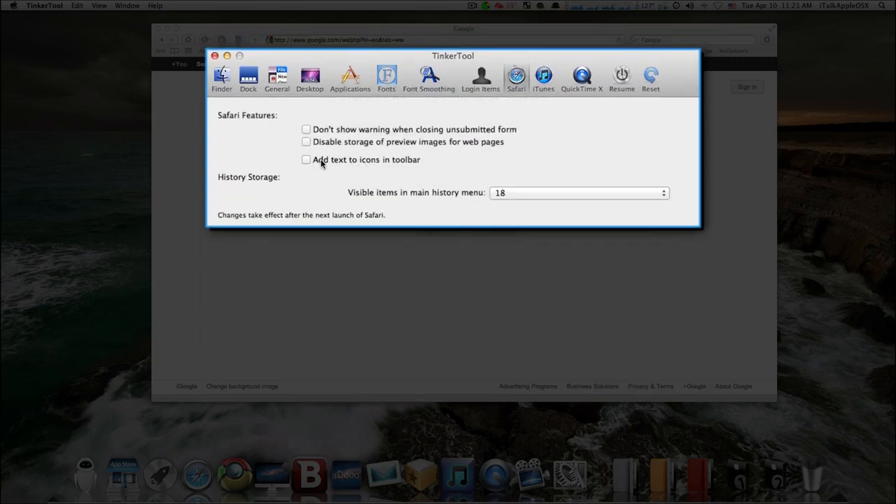
- Enable 'Add text to icons in toolbar' for Safari, then disable it again
{"action": "left_click", "coordinate": [305, 160]}
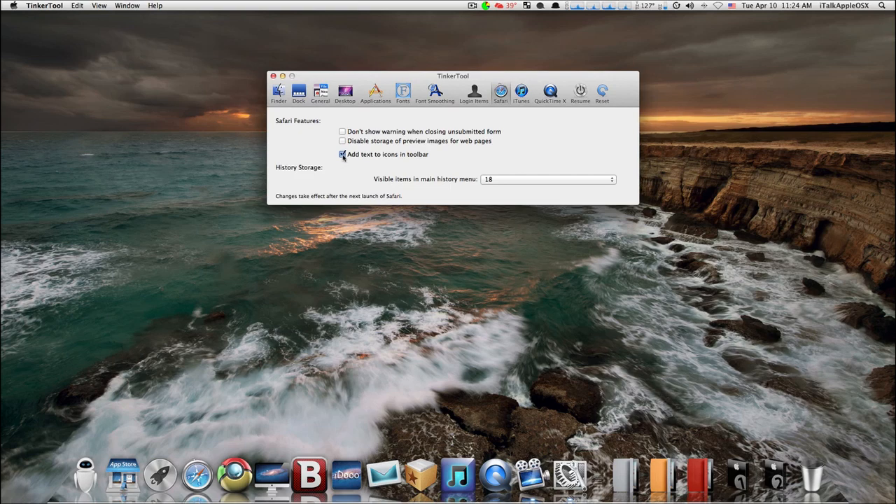
{"action": "left_click", "coordinate": [342, 154]}
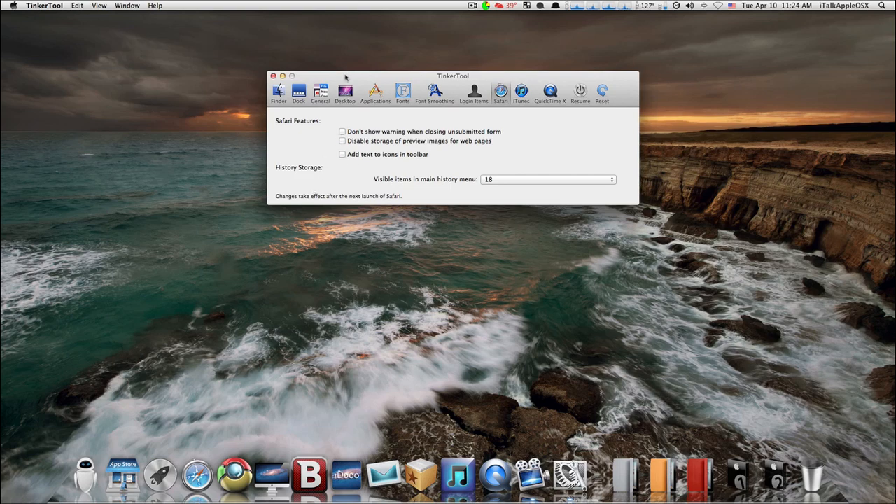